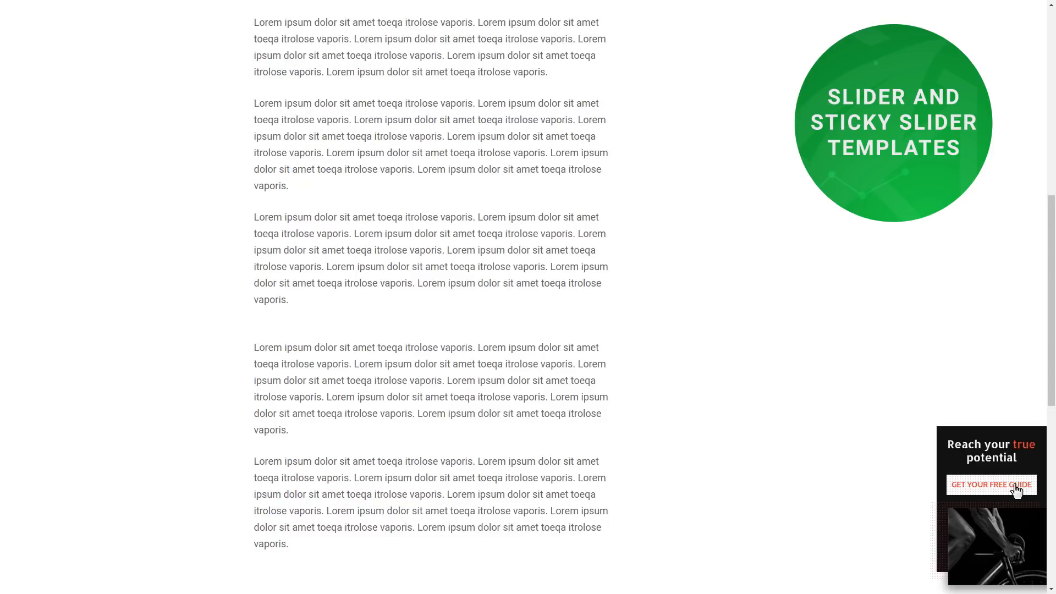
# Launch the screen-filler lightbox from the corner slider's GET YOUR FREE GUIDE button.
pyautogui.click(992, 484)
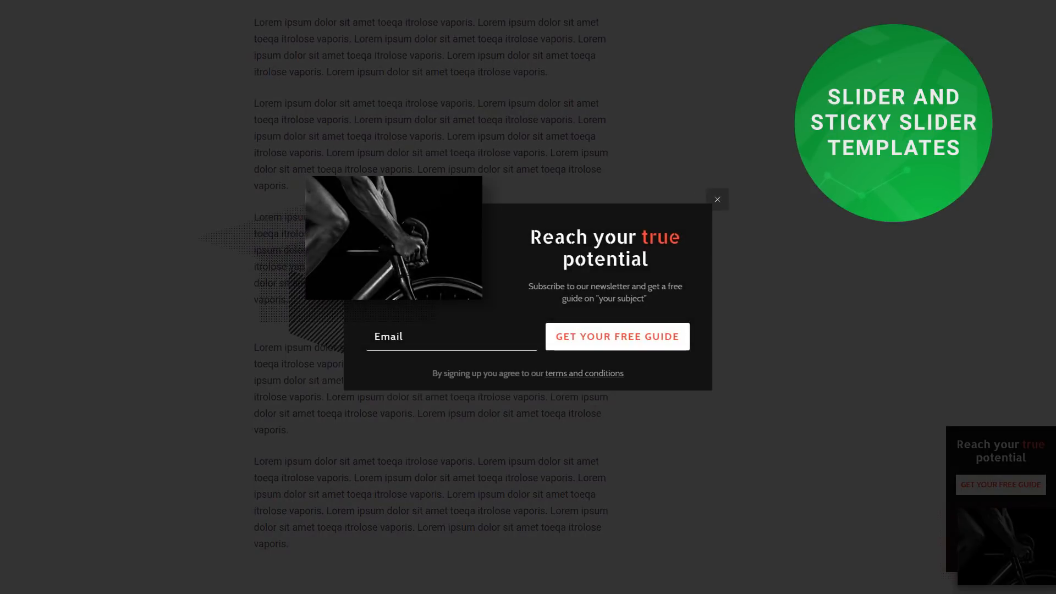
pyautogui.click(717, 199)
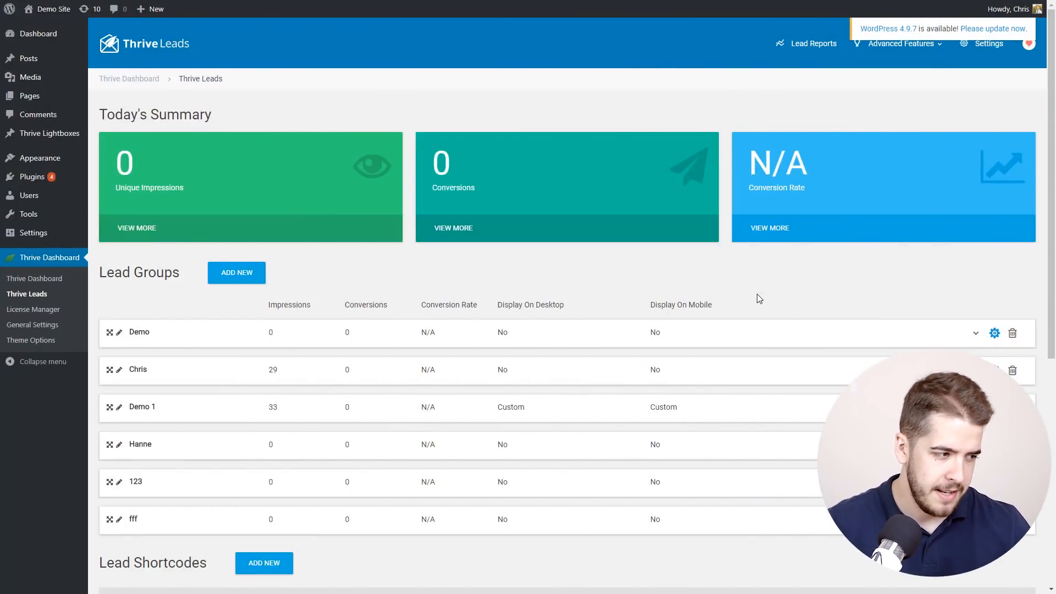
pyautogui.moveTo(218, 337)
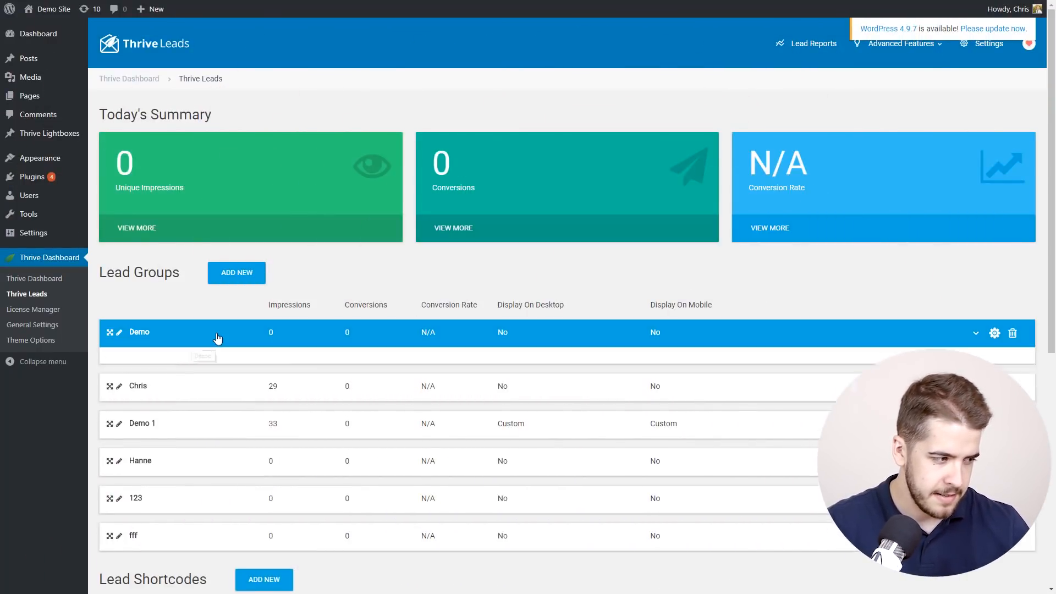
# Add a Screen filler Lightbox opt-in type to the Demo lead group and view its forms.
pyautogui.click(139, 332)
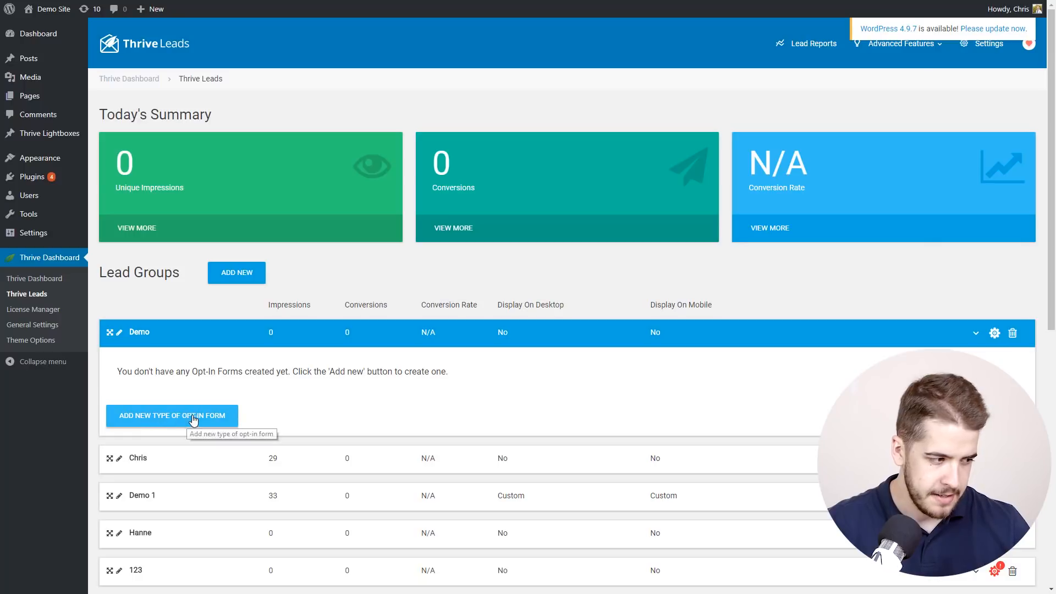
pyautogui.click(172, 416)
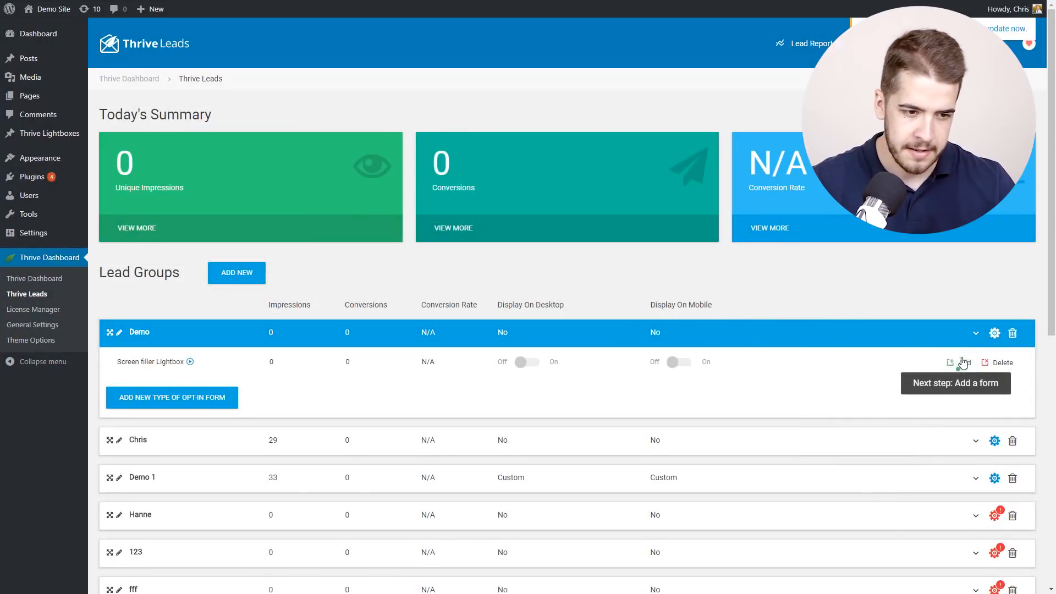
pyautogui.click(956, 362)
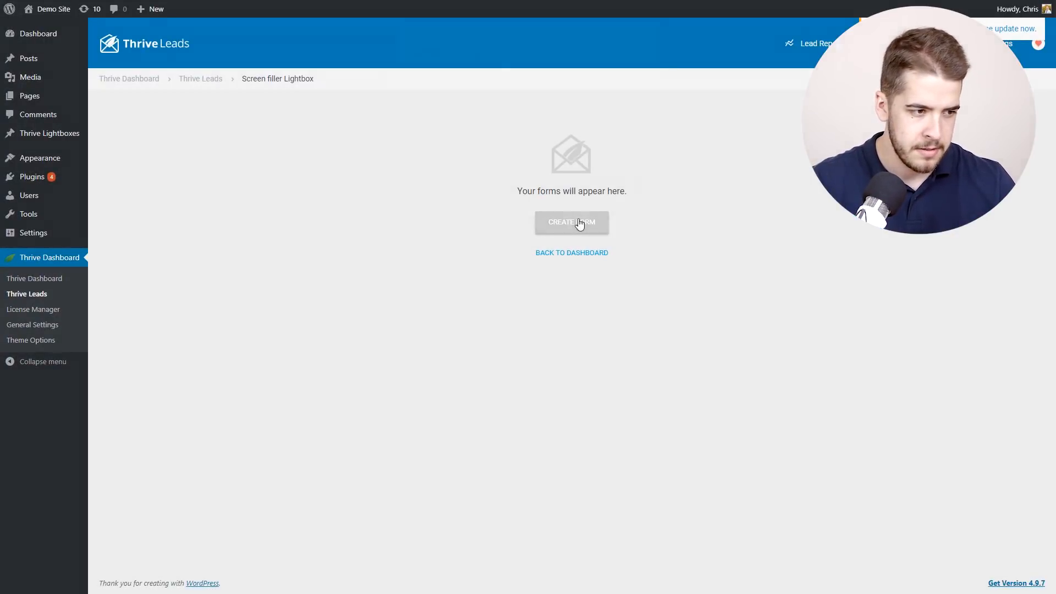
# Create the lightbox's first form and go into its design editor.
pyautogui.click(571, 223)
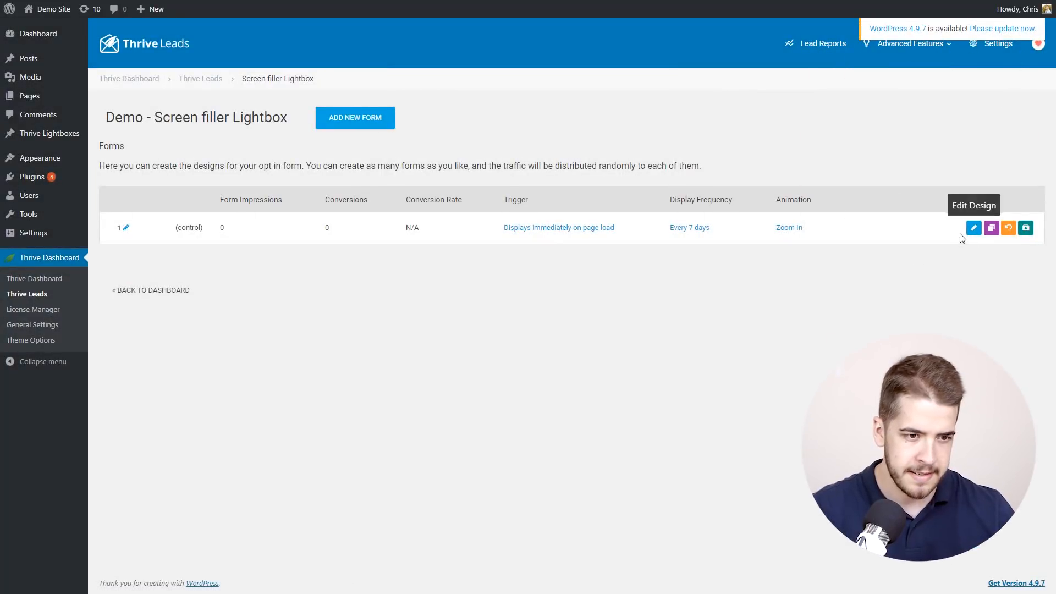
pyautogui.click(973, 227)
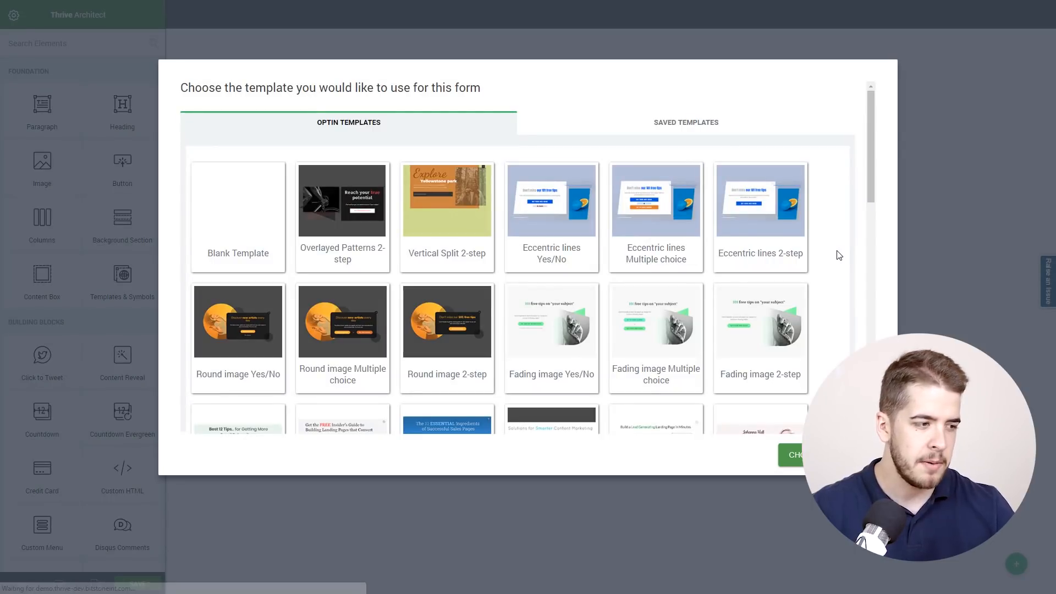
pyautogui.moveTo(333, 207)
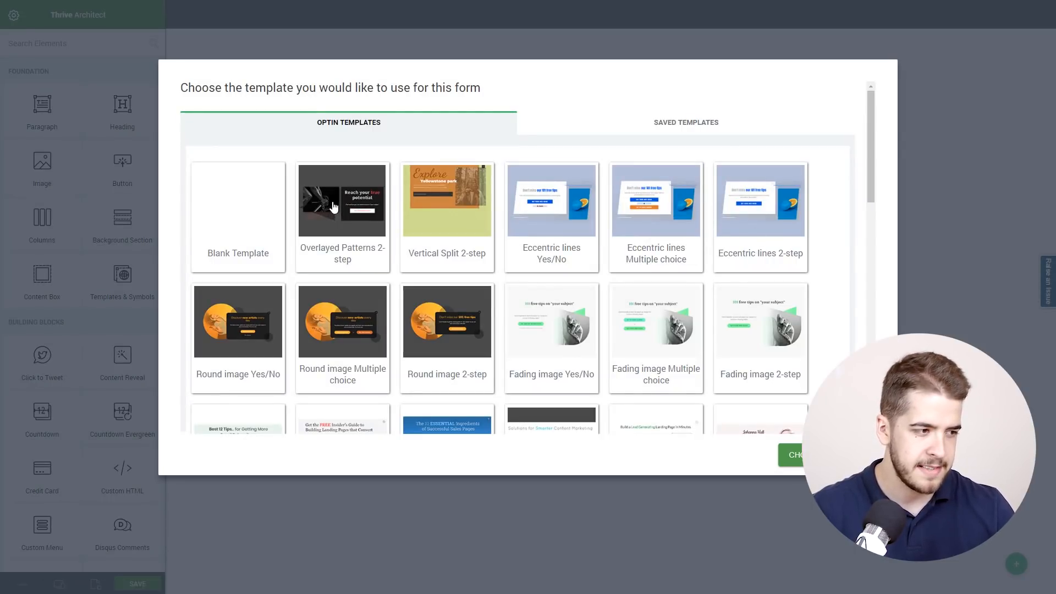
# Apply the Overlayed Patterns 2-step template to the lightbox form.
pyautogui.click(342, 200)
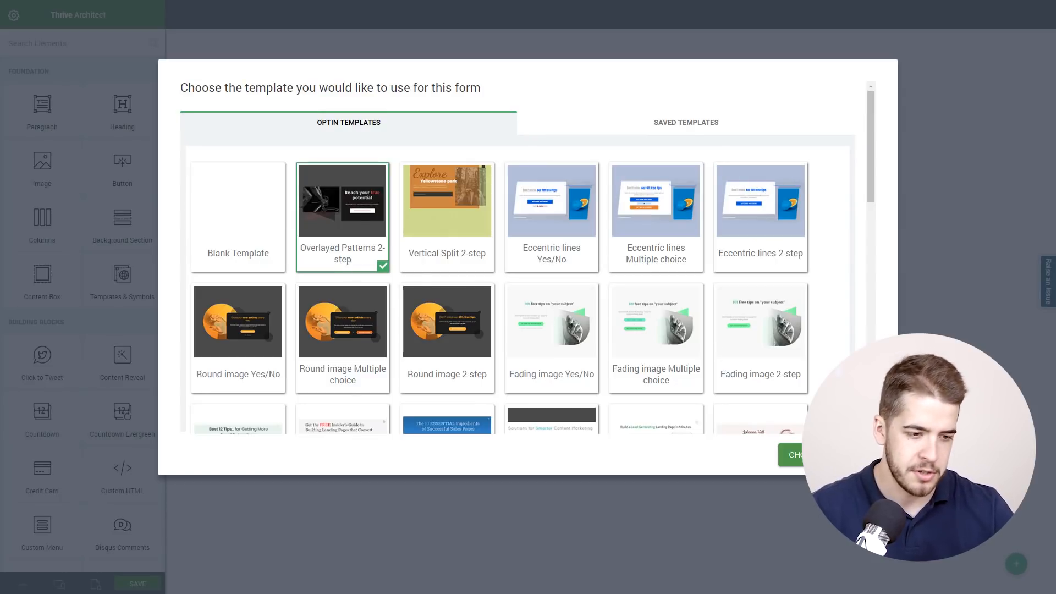
pyautogui.click(826, 454)
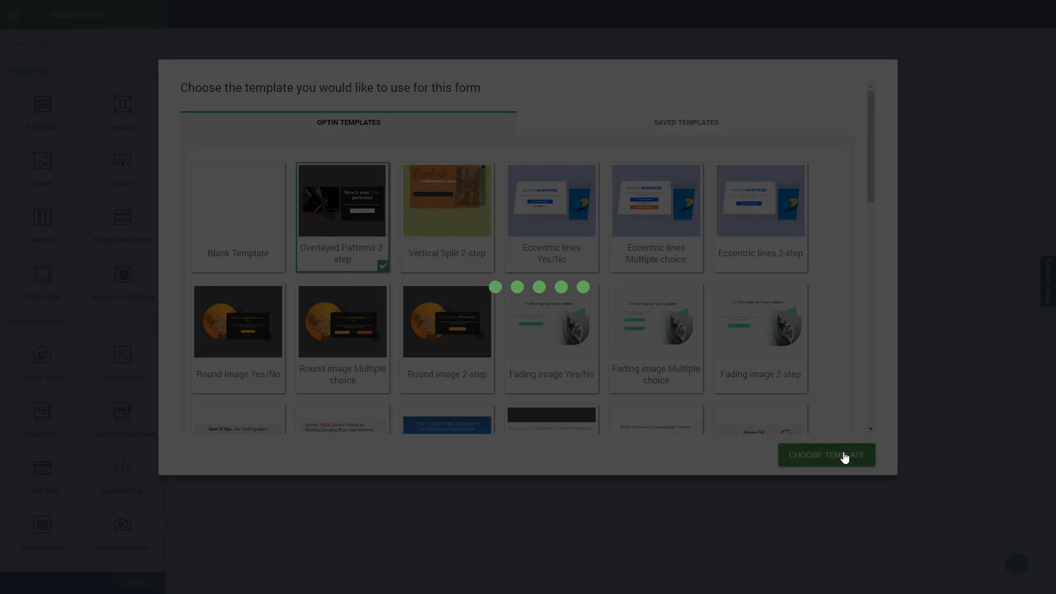
pyautogui.click(827, 455)
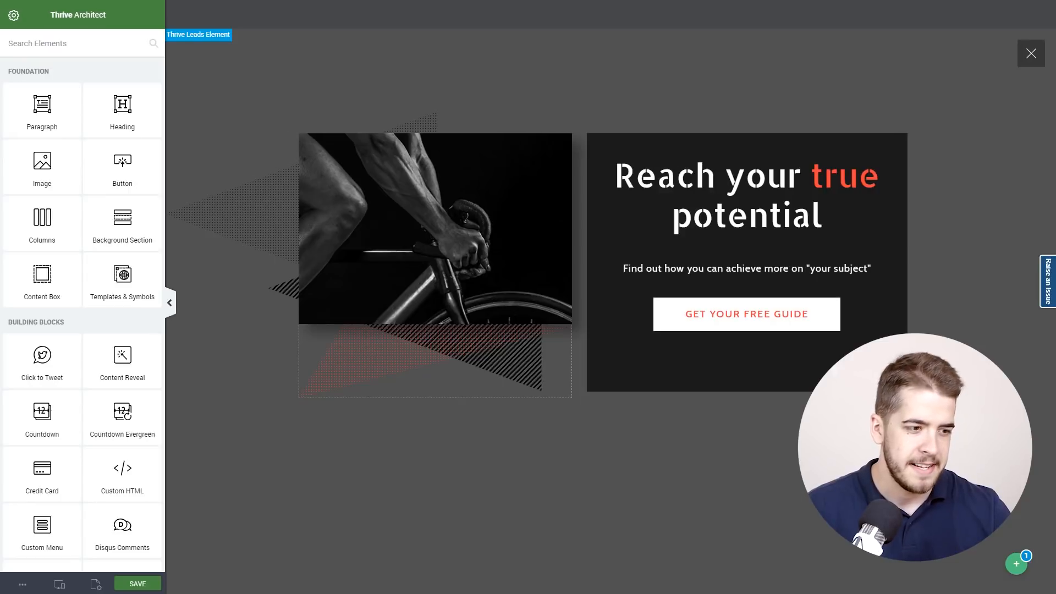
pyautogui.moveTo(633, 443)
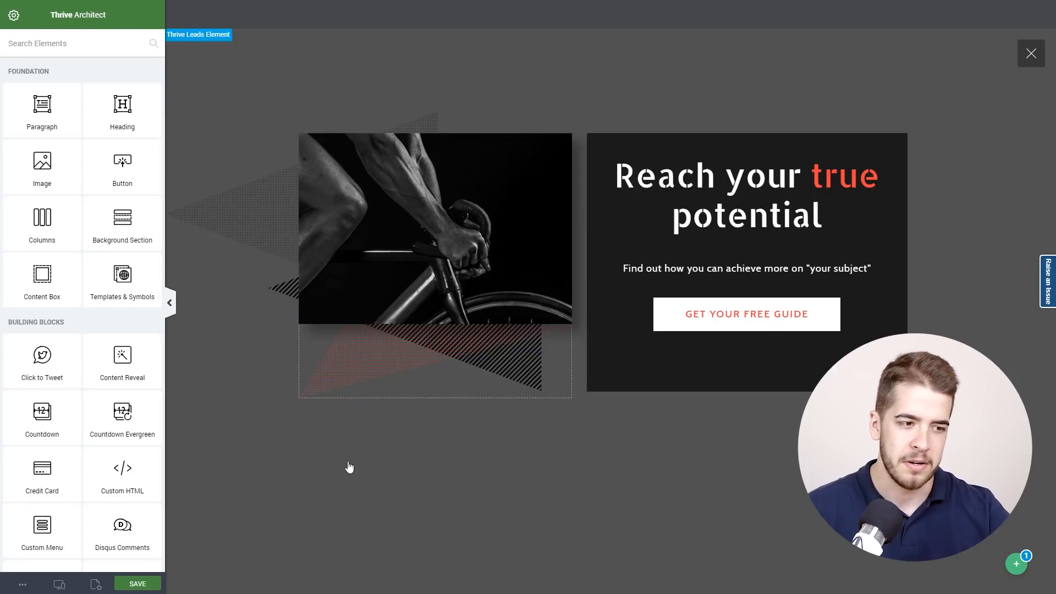
pyautogui.moveTo(358, 475)
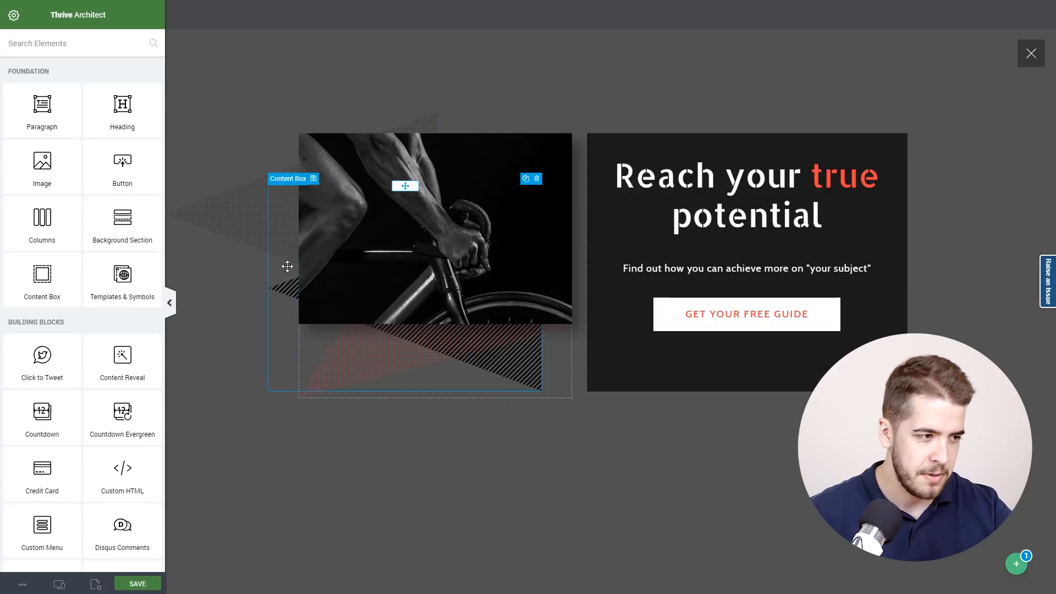
# Select the patterned triangle Content Box behind the cyclist photo.
pyautogui.click(434, 229)
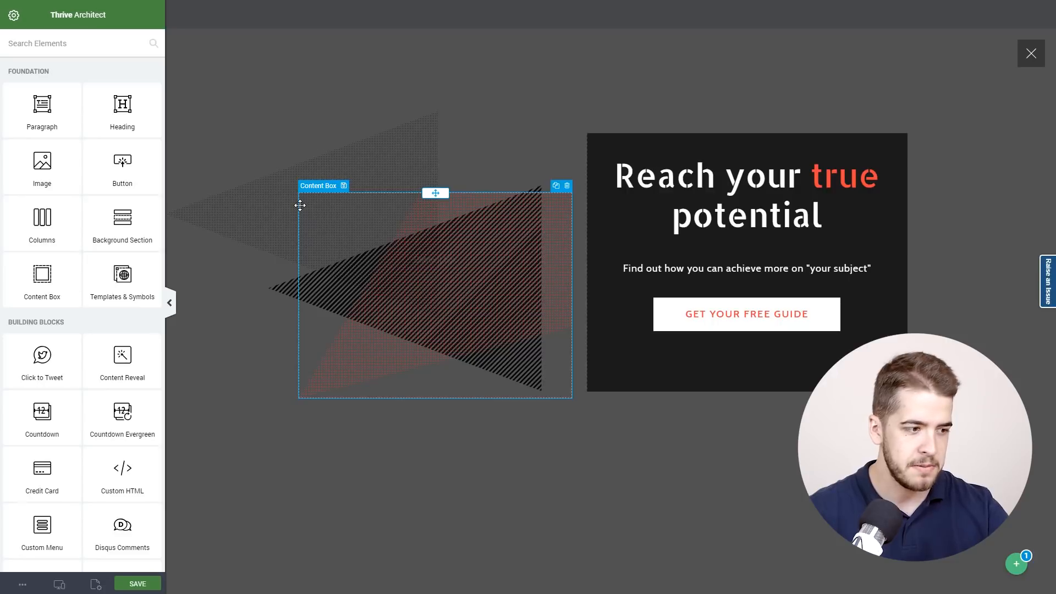
pyautogui.moveTo(340, 241)
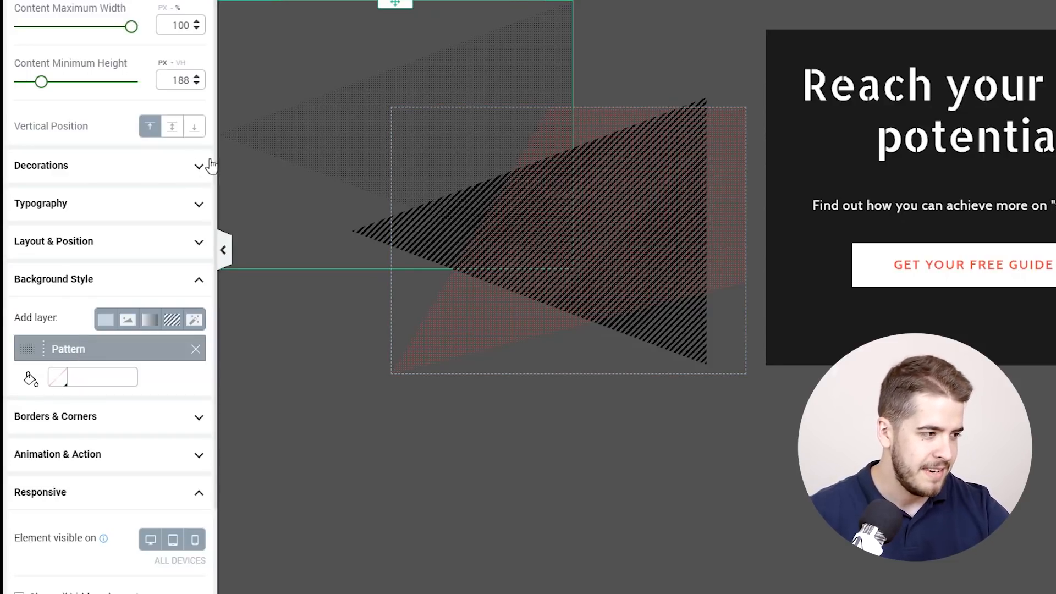
# Inspect the pattern box's left-side Pointer decoration in the Decorations options, keeping it.
pyautogui.click(41, 166)
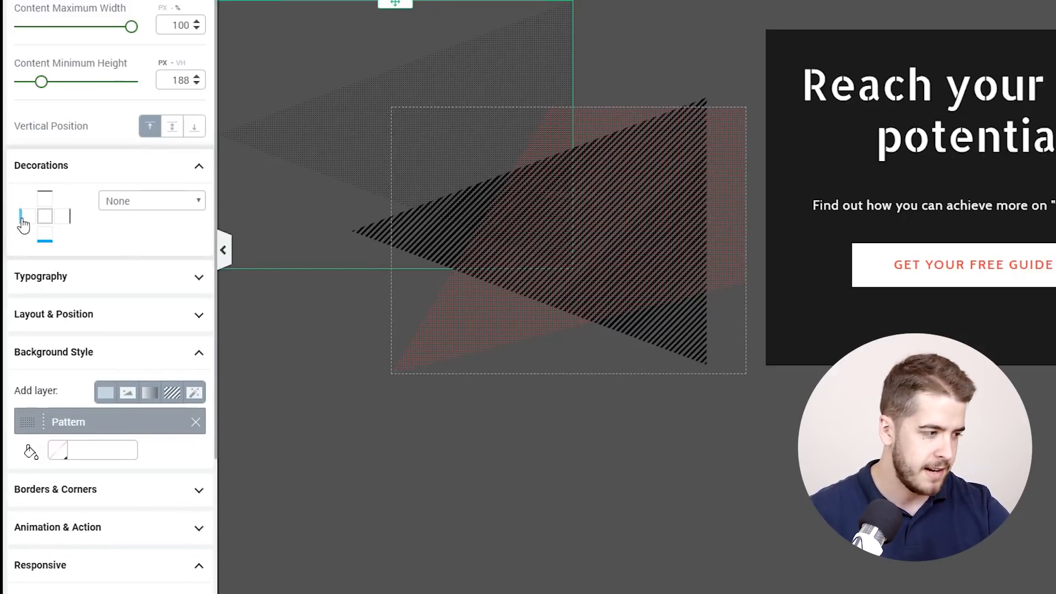
pyautogui.click(151, 201)
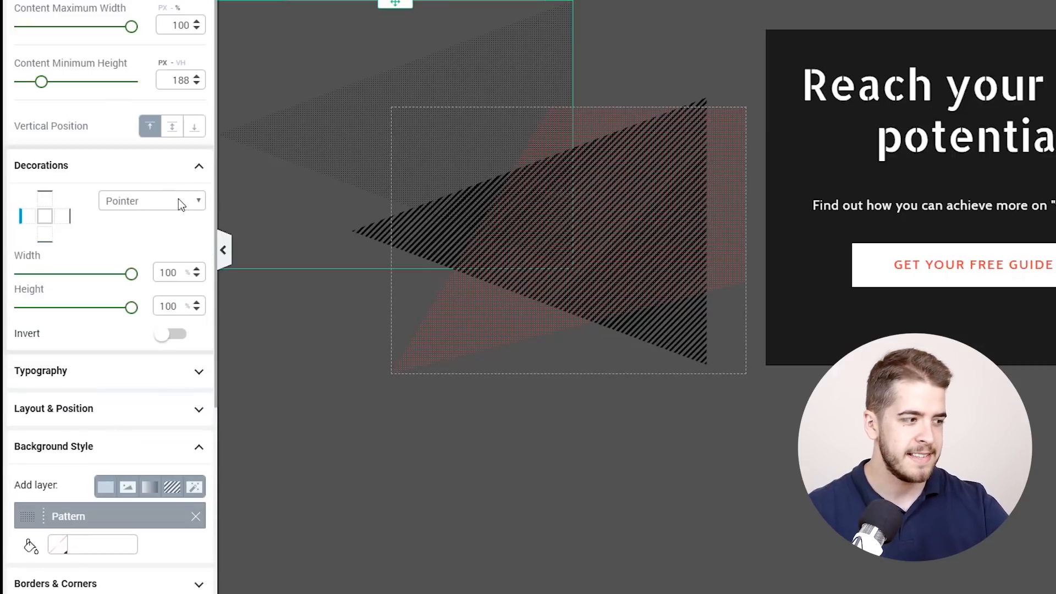
pyautogui.click(152, 201)
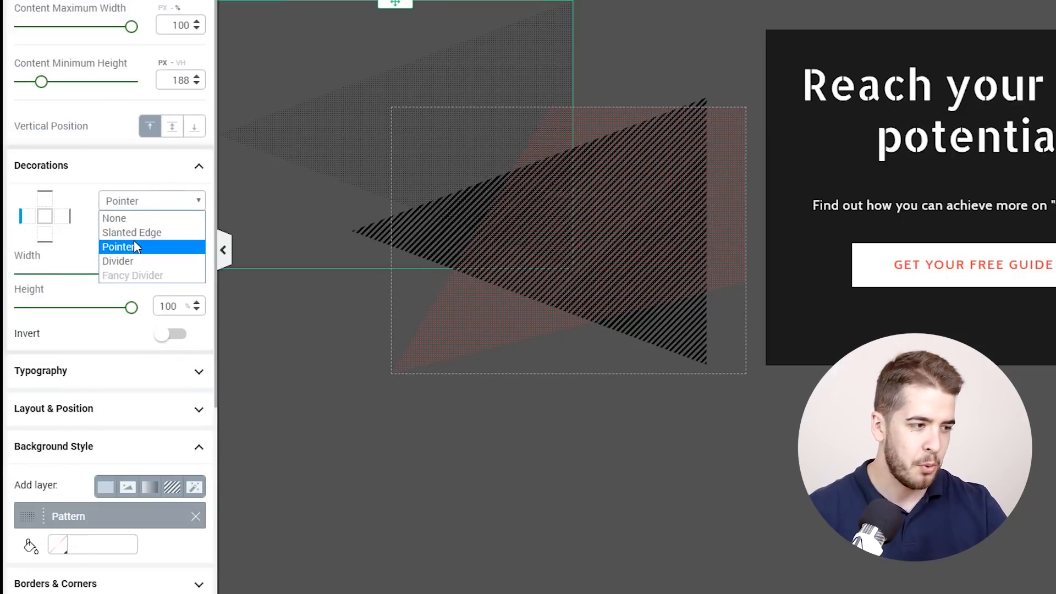
pyautogui.moveTo(114, 218)
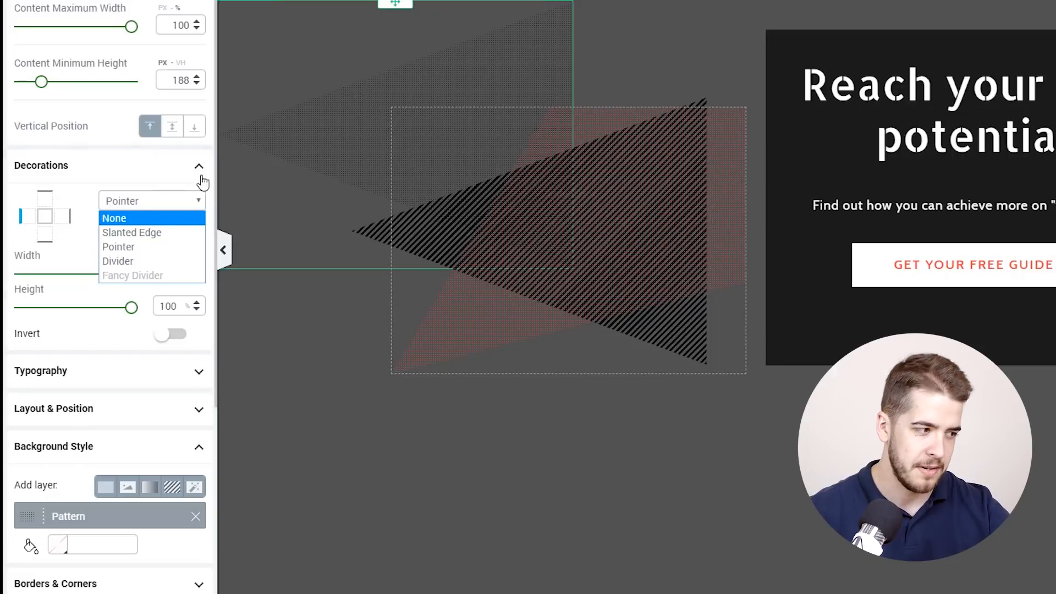
pyautogui.click(118, 247)
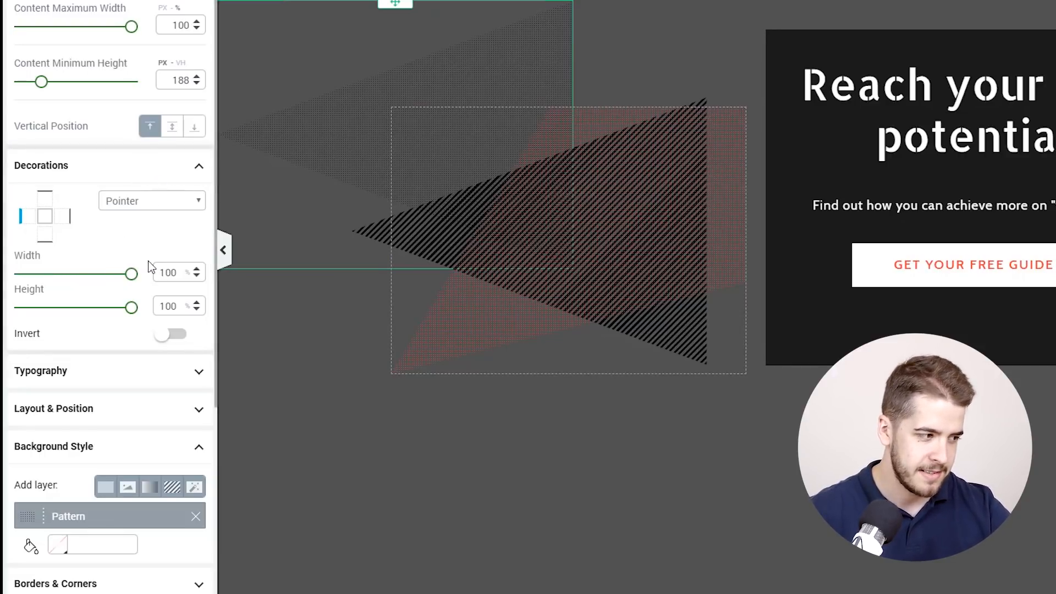
# Narrow the pointer decoration's width to 42% and then restore its original width.
pyautogui.moveTo(134, 274); pyautogui.dragTo(79, 274)
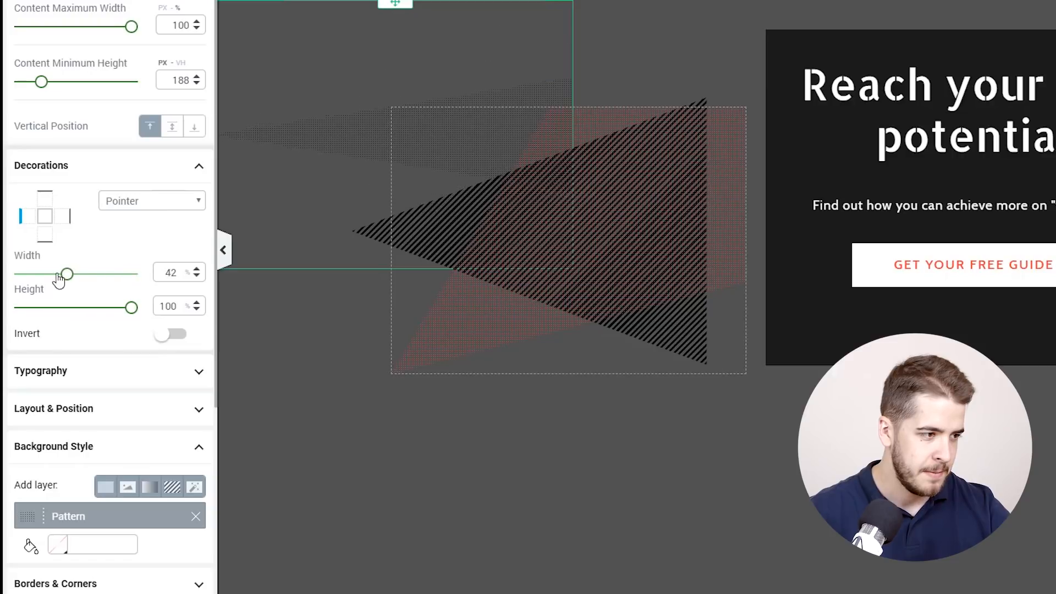
pyautogui.moveTo(64, 273); pyautogui.dragTo(134, 272)
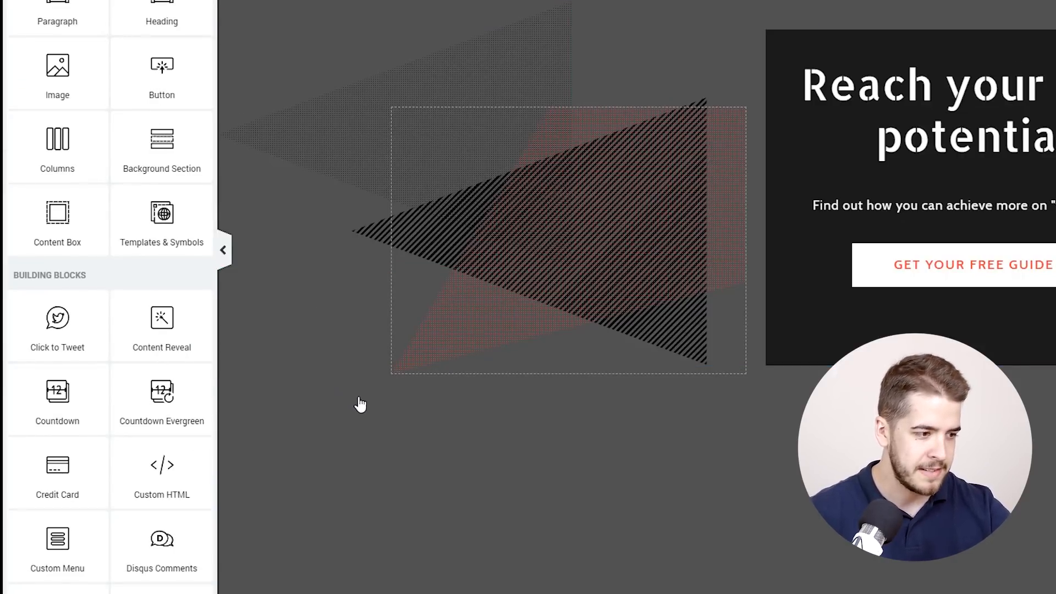
# Select the central patterned box and inspect its pattern layer's red colour at 70 opacity.
pyautogui.click(568, 236)
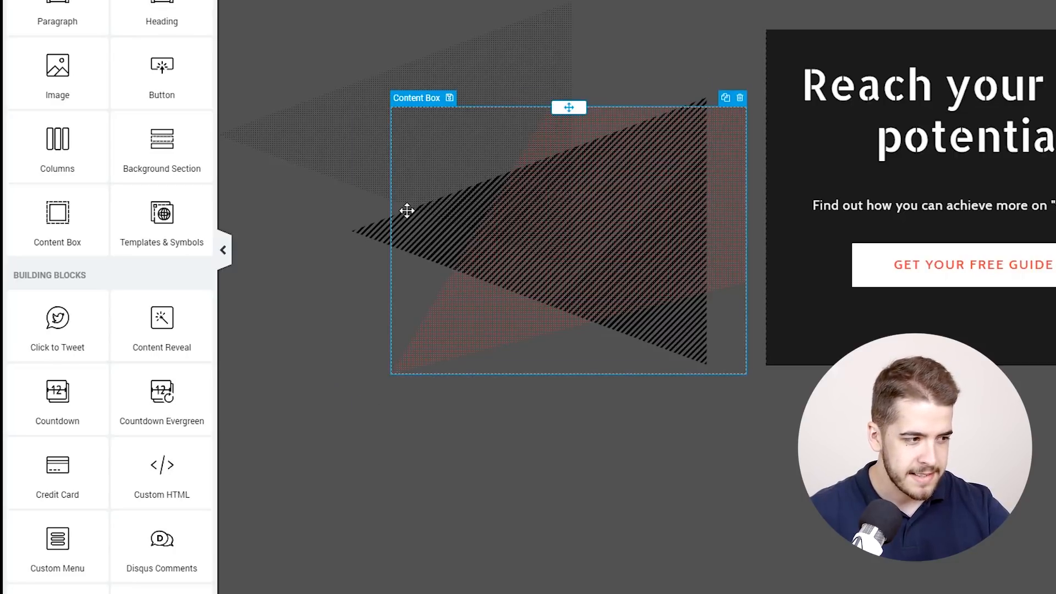
pyautogui.moveTo(407, 211); pyautogui.dragTo(391, 233)
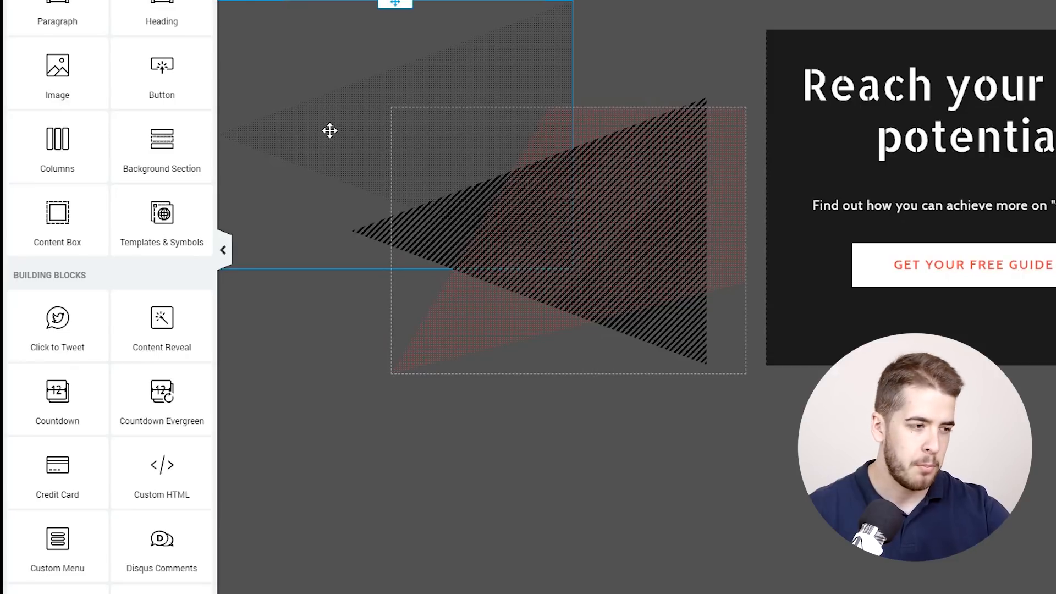
pyautogui.moveTo(329, 156)
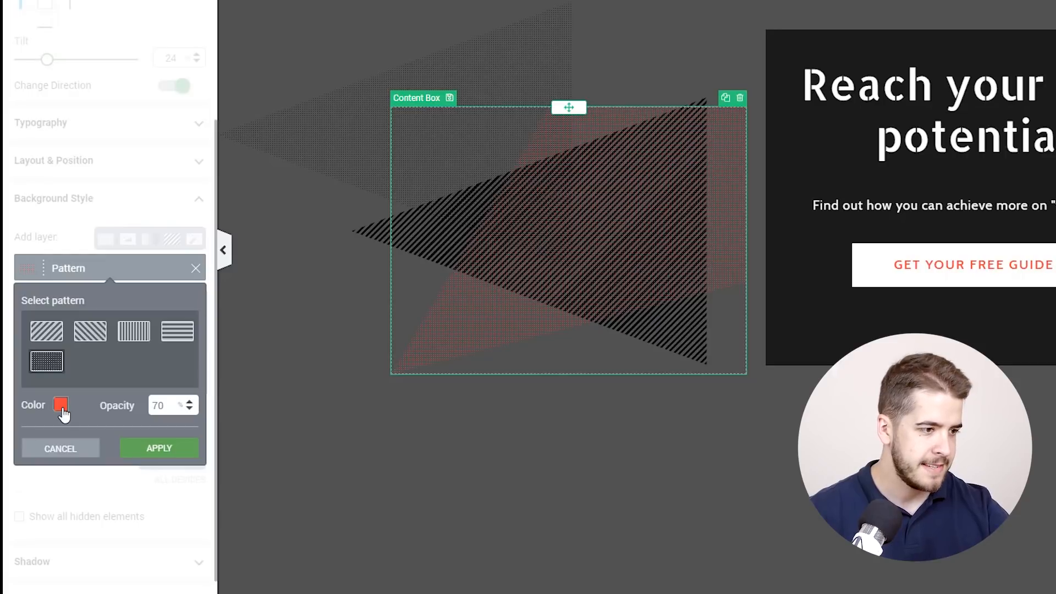
pyautogui.click(158, 448)
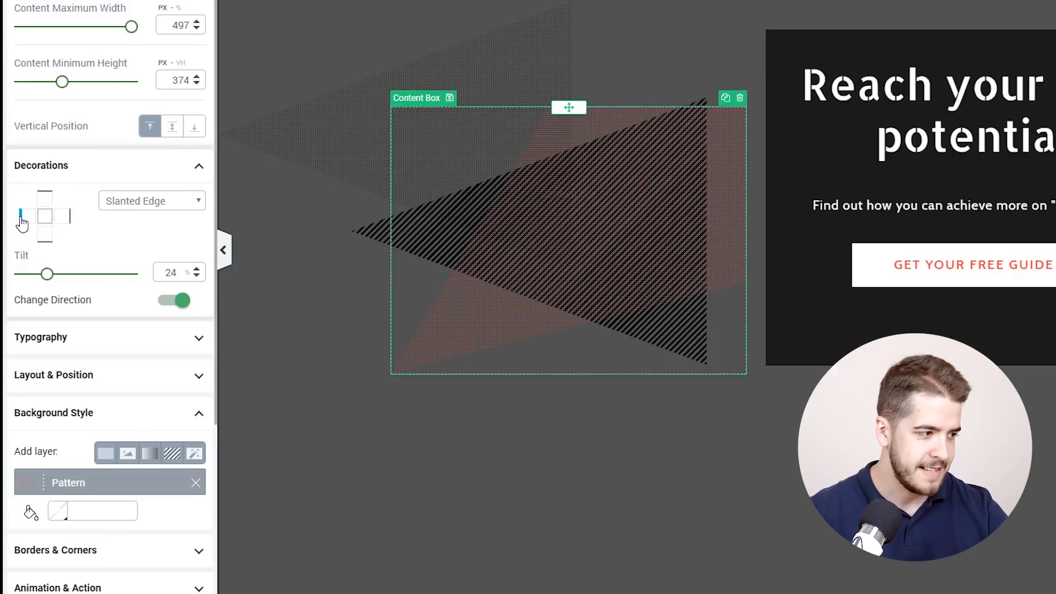
# Put the slanted edge on the left side and experiment with its tilt back and forth.
pyautogui.click(151, 200)
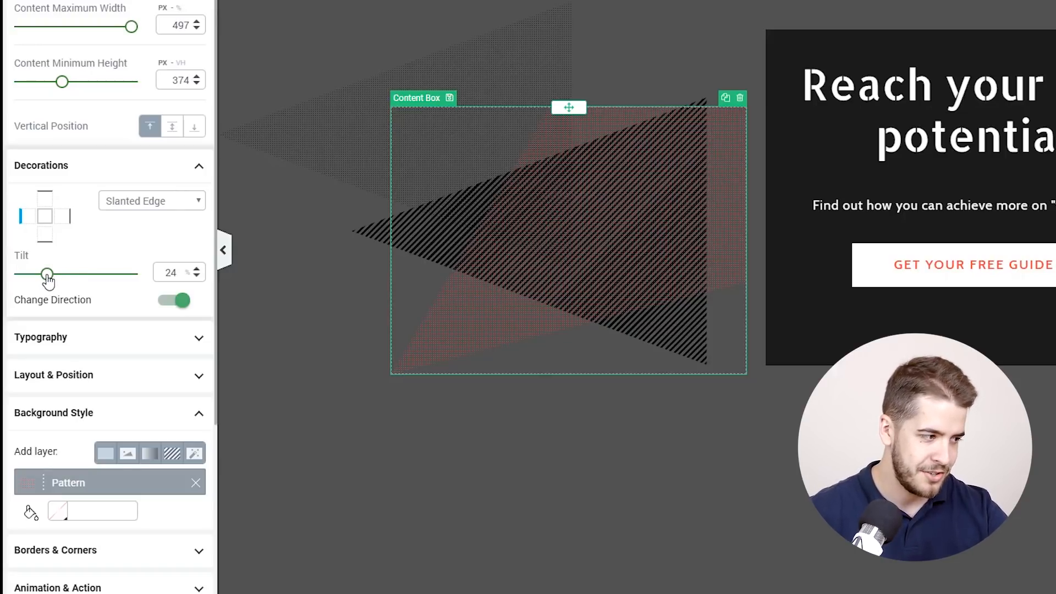
pyautogui.moveTo(46, 274); pyautogui.dragTo(69, 274)
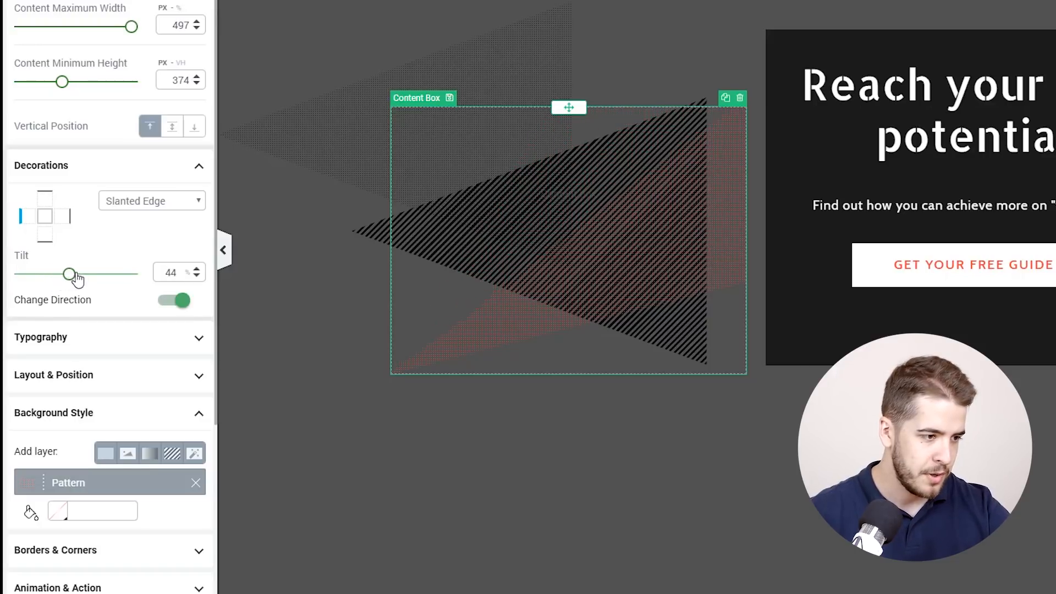
pyautogui.moveTo(67, 275); pyautogui.dragTo(38, 275)
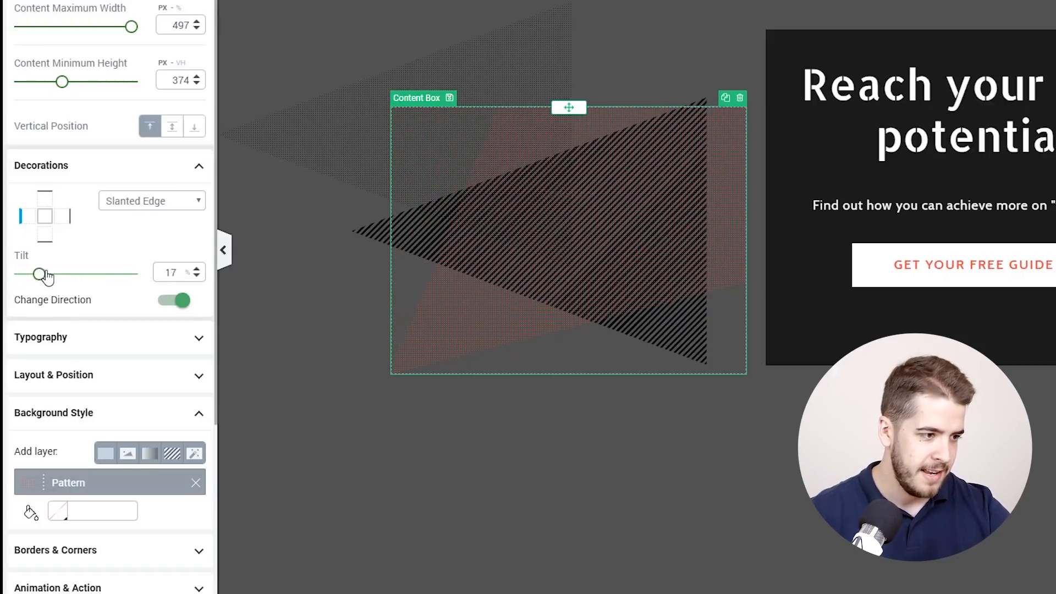
pyautogui.moveTo(36, 275); pyautogui.dragTo(64, 275)
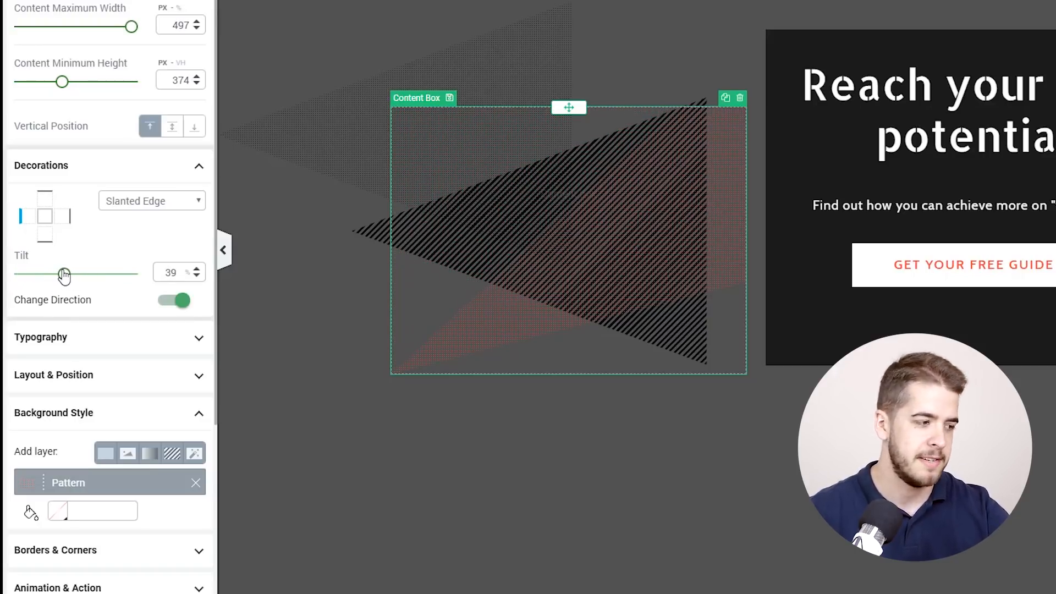
pyautogui.moveTo(64, 275); pyautogui.dragTo(73, 275)
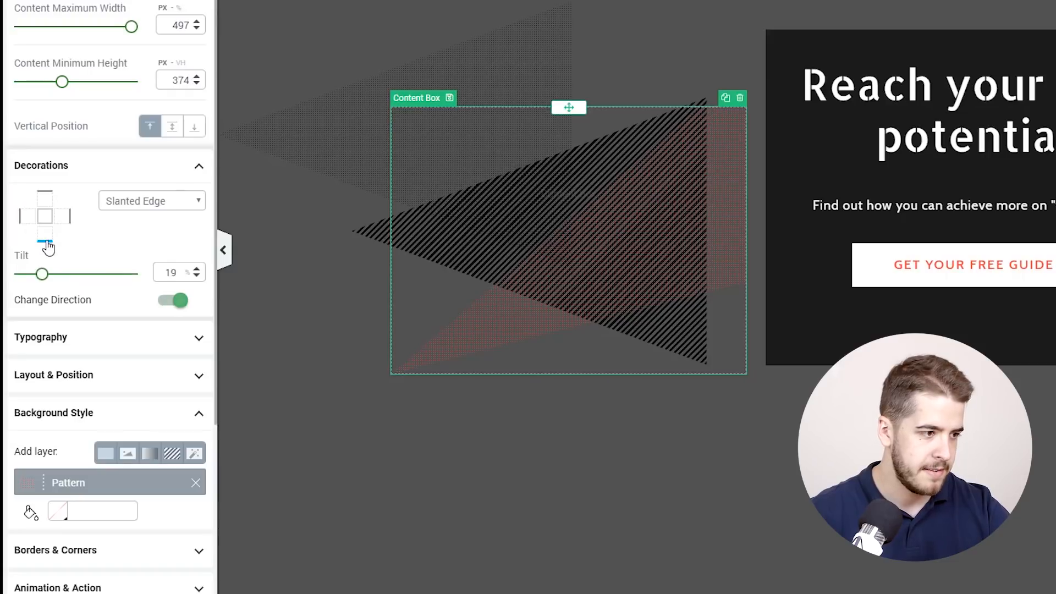
# Move the slanted edge to the bottom side and settle its tilt at 15.
pyautogui.click(172, 300)
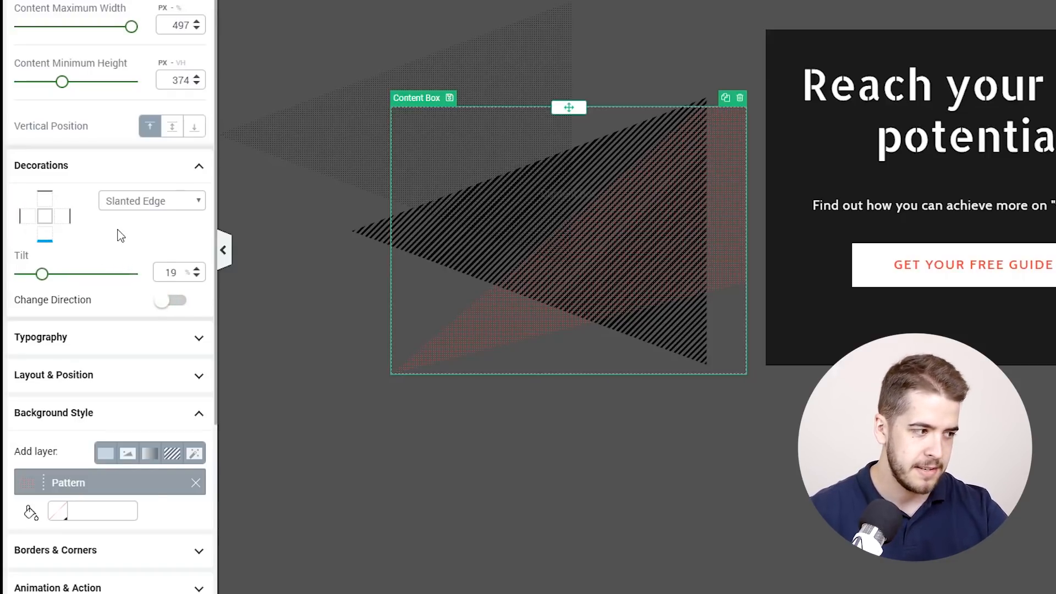
pyautogui.moveTo(43, 274); pyautogui.dragTo(54, 274)
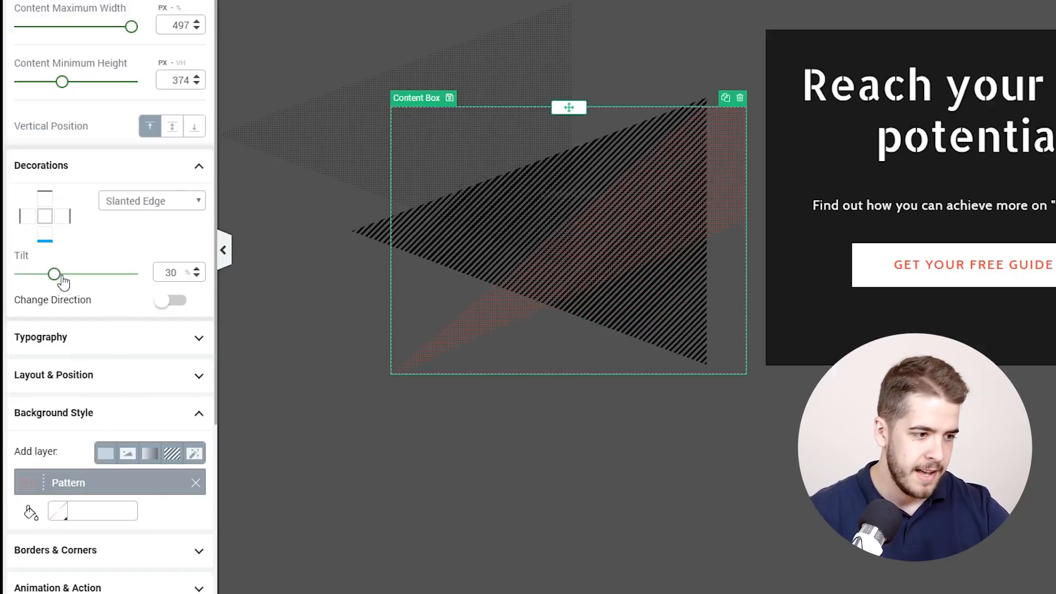
pyautogui.moveTo(54, 271); pyautogui.dragTo(47, 272)
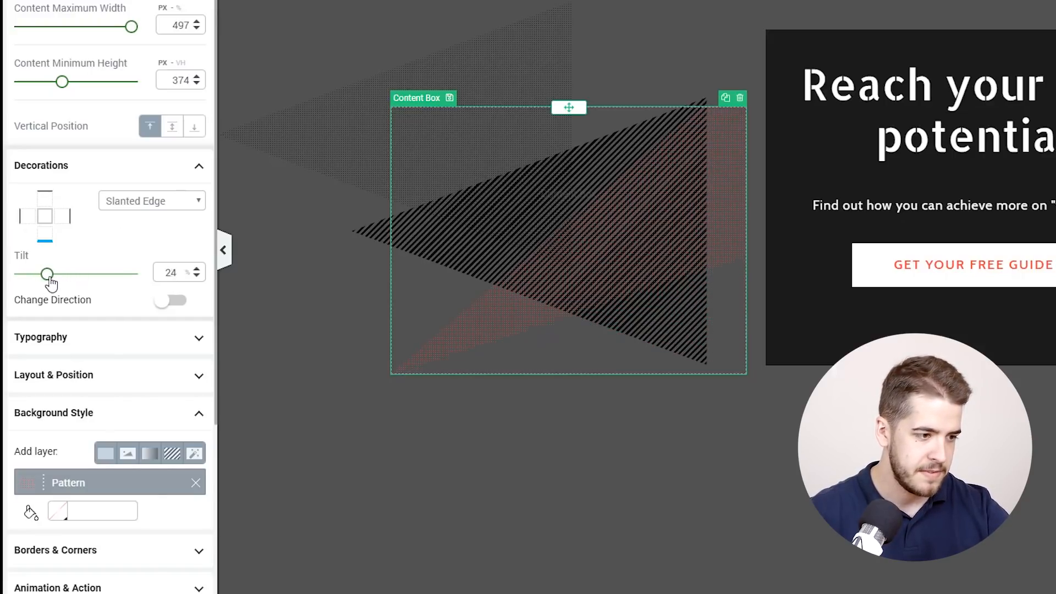
pyautogui.moveTo(48, 274); pyautogui.dragTo(31, 274)
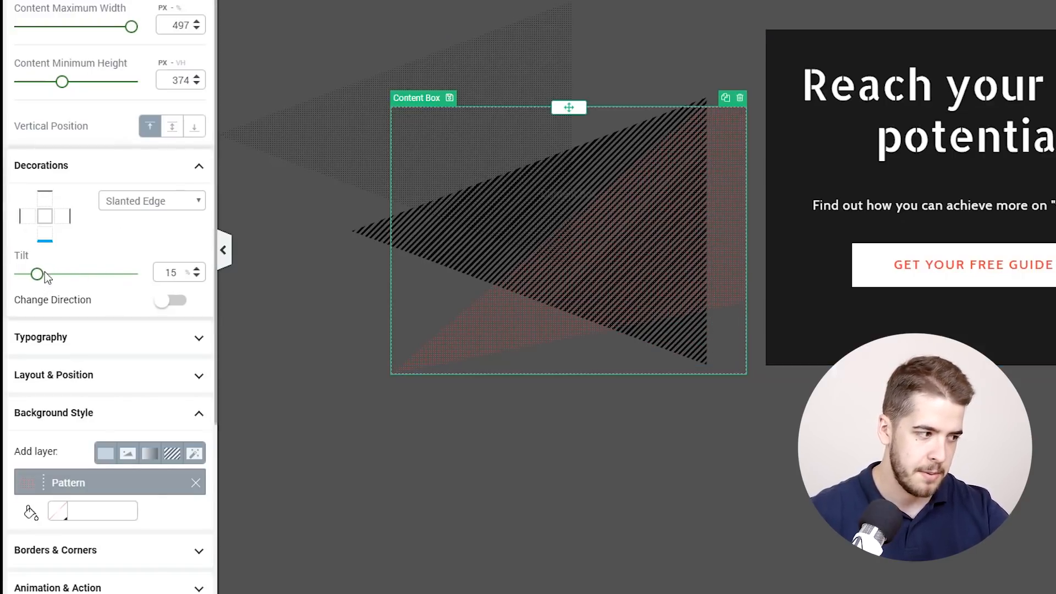
pyautogui.moveTo(36, 274); pyautogui.dragTo(54, 274)
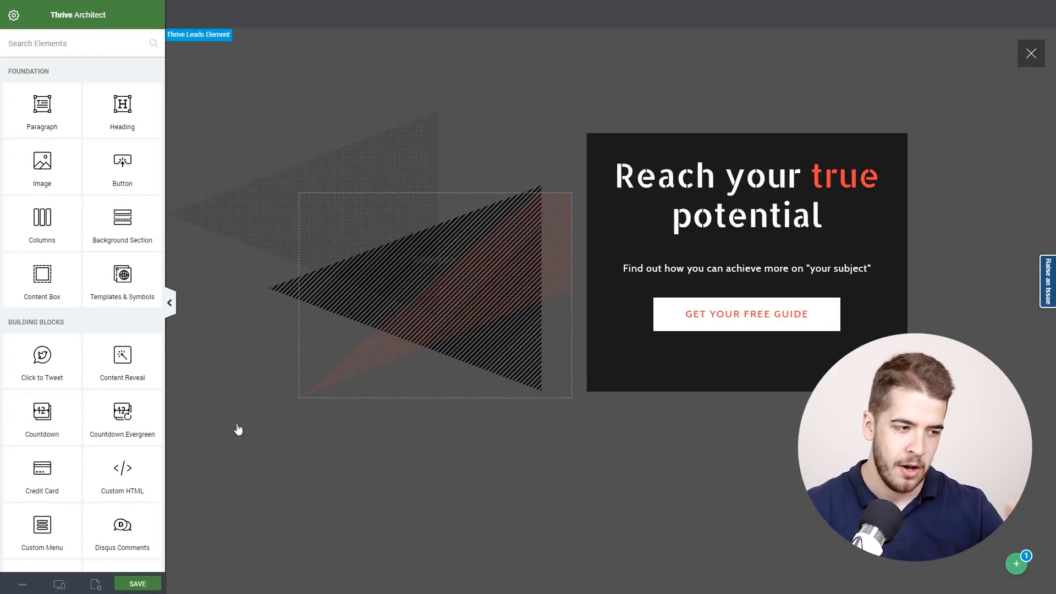
# Turn on Show all hidden elements in Responsive so the cyclist photo reappears.
pyautogui.click(346, 308)
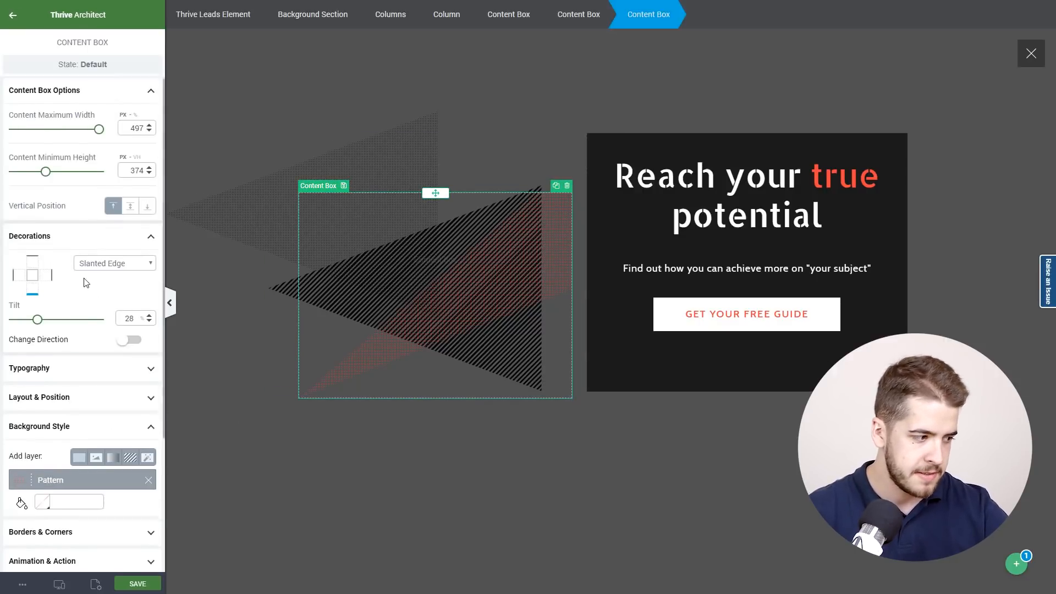
pyautogui.scroll(-3)
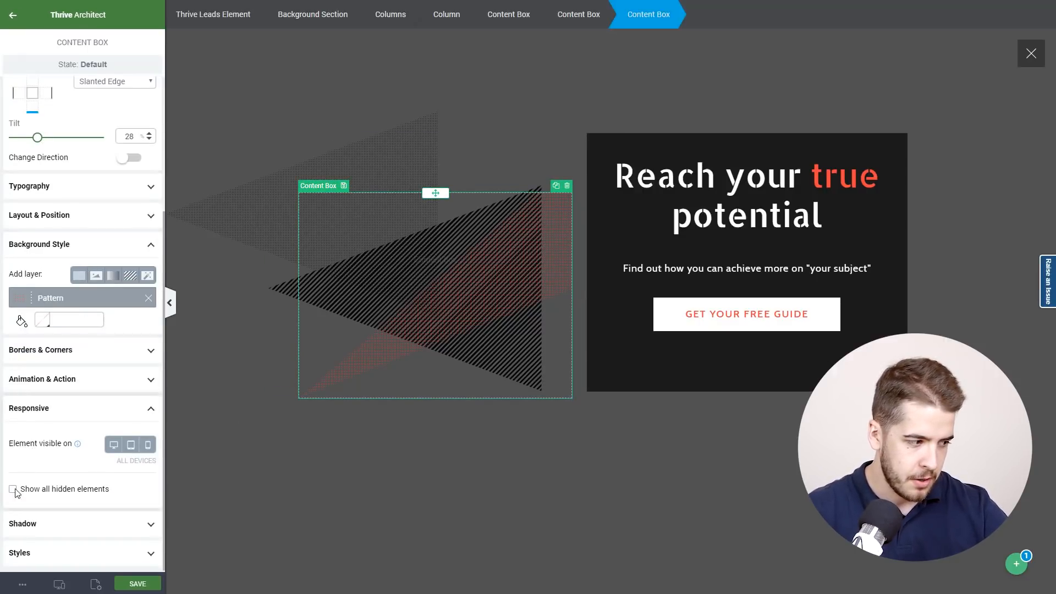
pyautogui.click(12, 488)
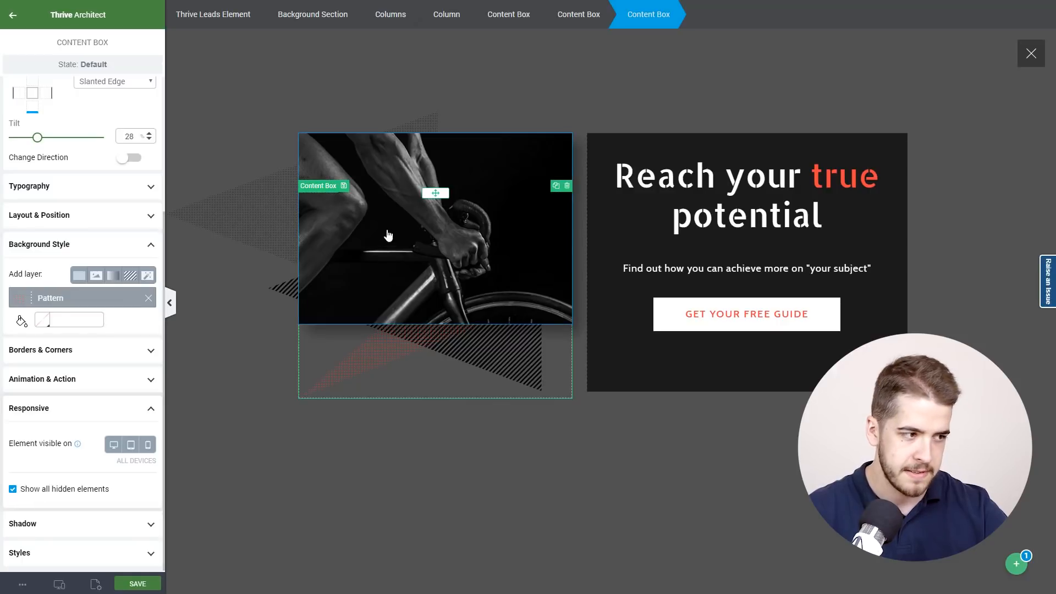
# Select the cyclist image and review its grayscale Image Effects setting.
pyautogui.click(436, 229)
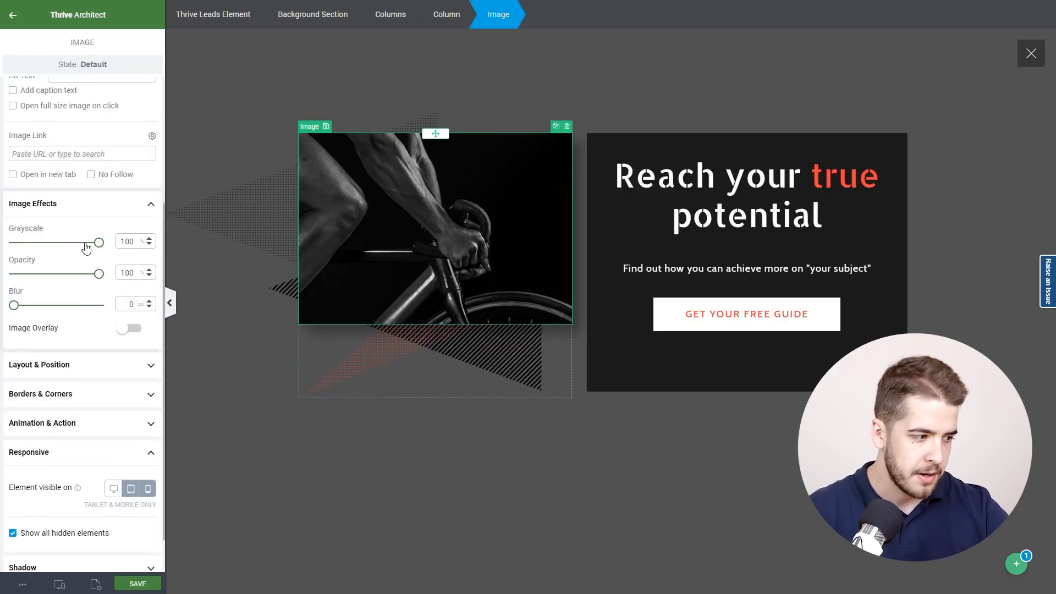
pyautogui.click(113, 447)
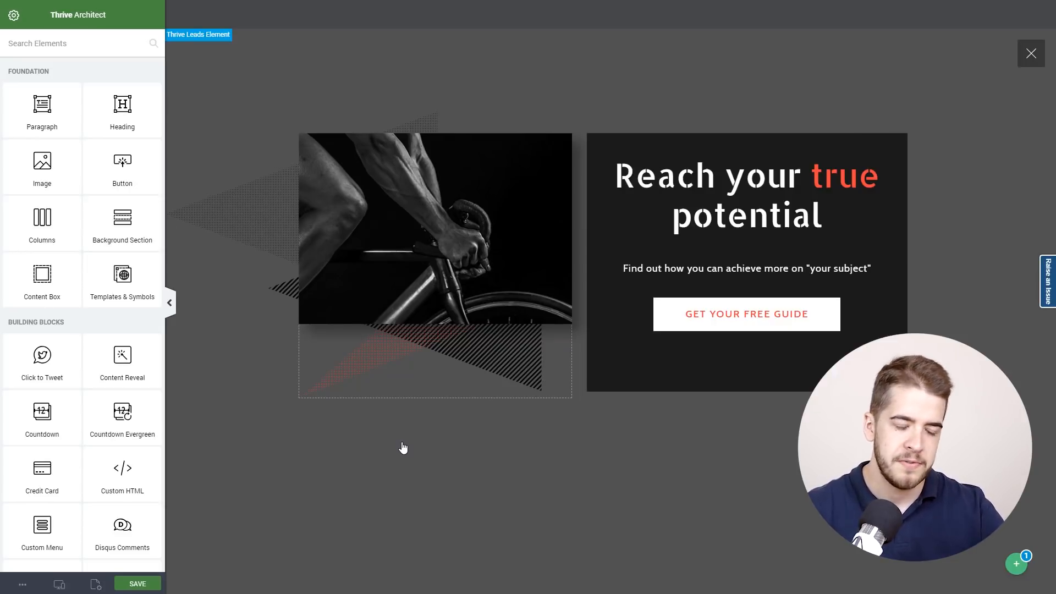
# Select the cyclist image and switch the lightbox to its State 1.
pyautogui.click(434, 235)
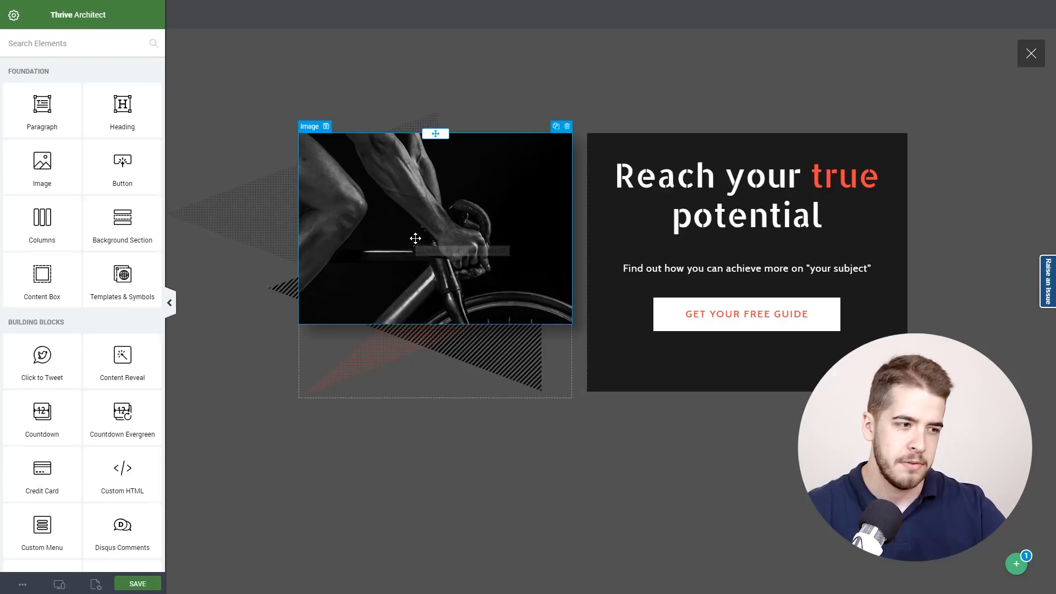
pyautogui.moveTo(415, 239)
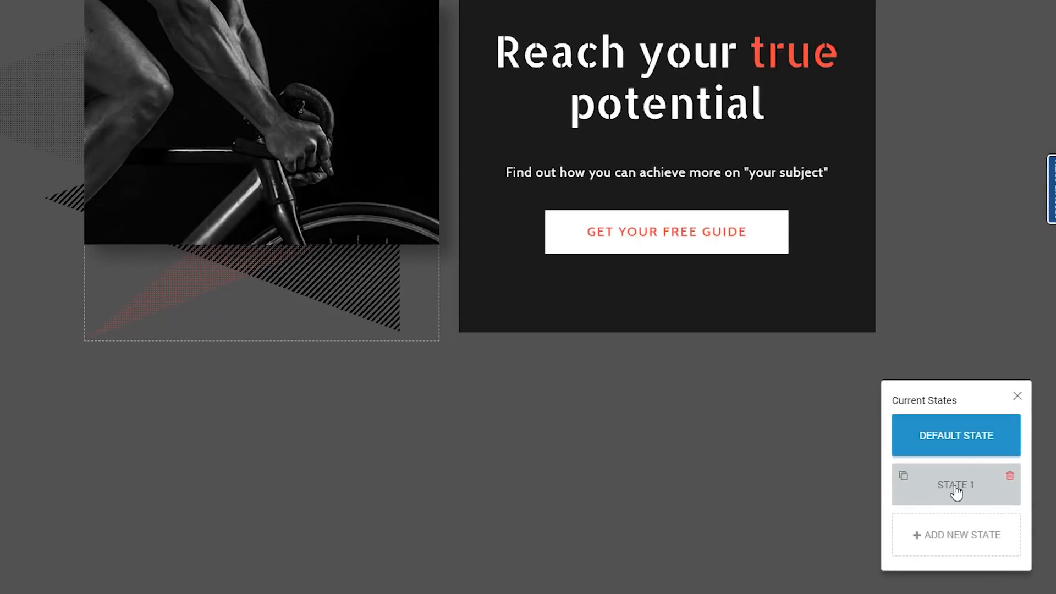
pyautogui.click(956, 435)
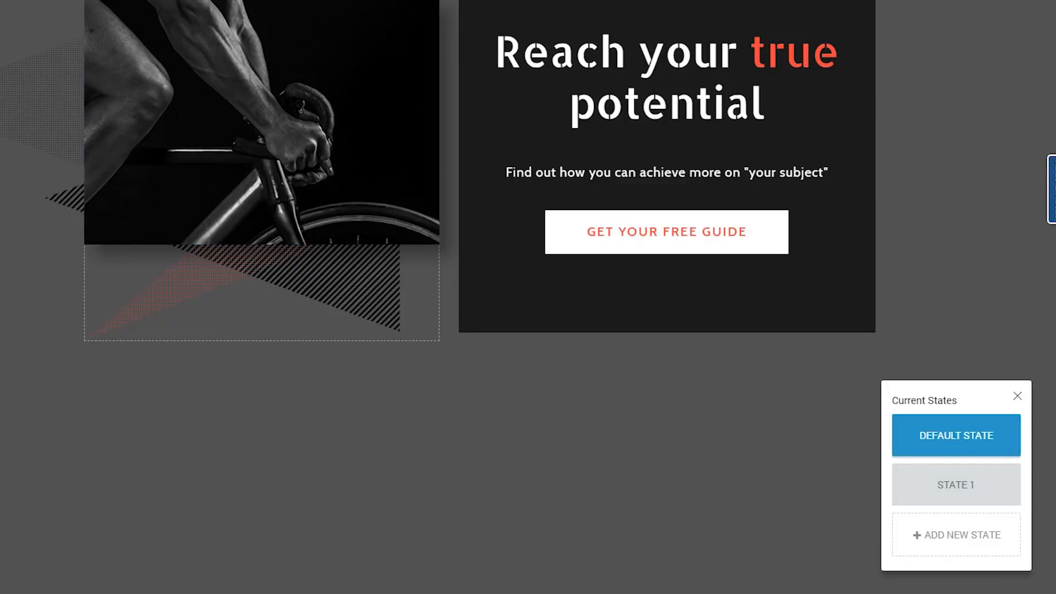